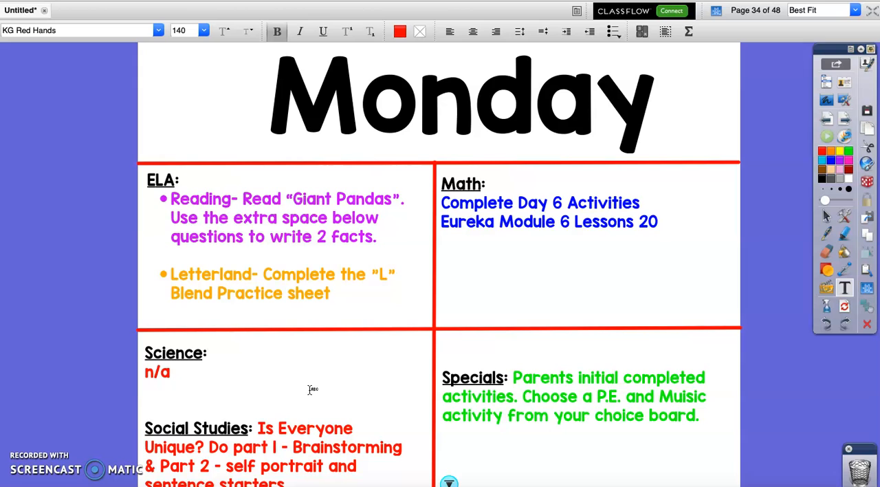
mouse_move(650, 430)
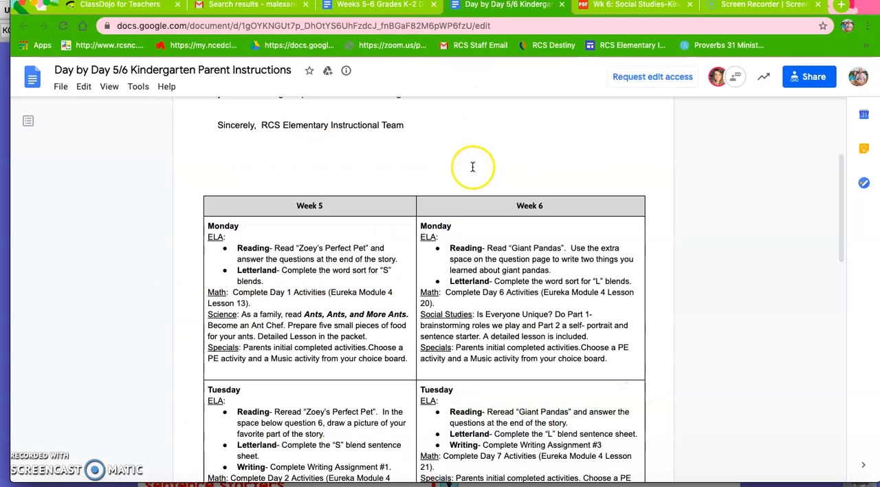
mouse_move(543, 310)
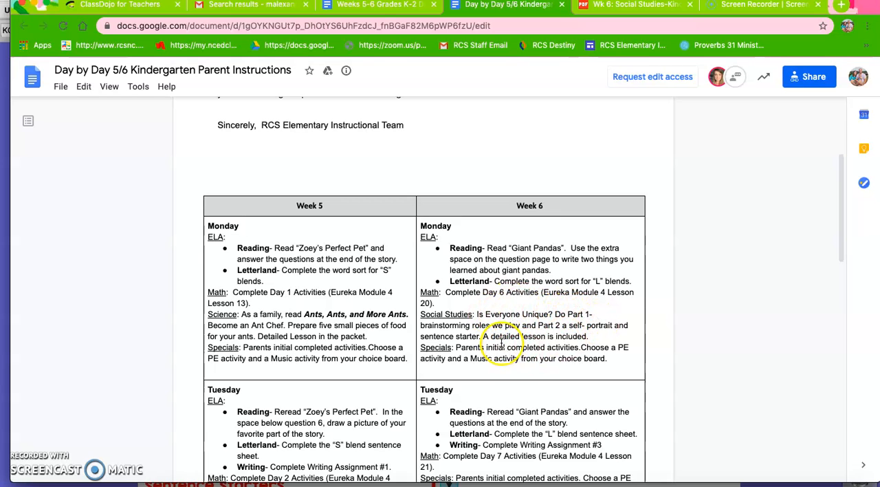
mouse_move(557, 323)
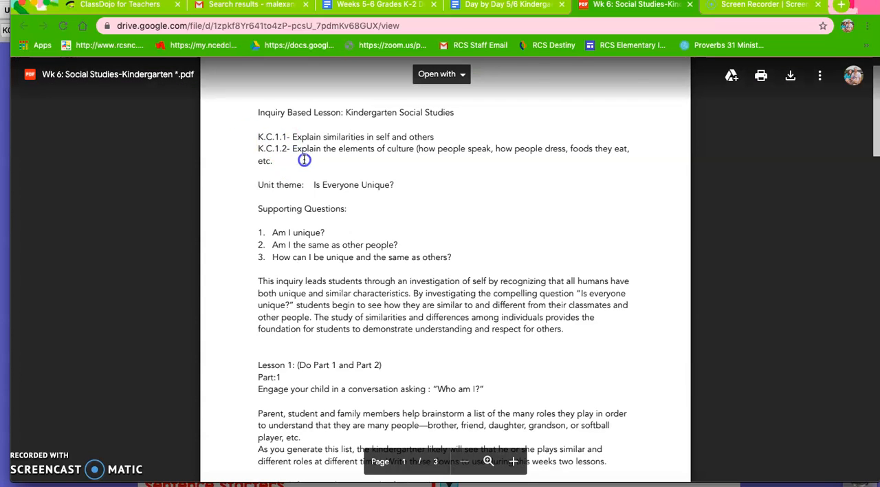
mouse_move(359, 133)
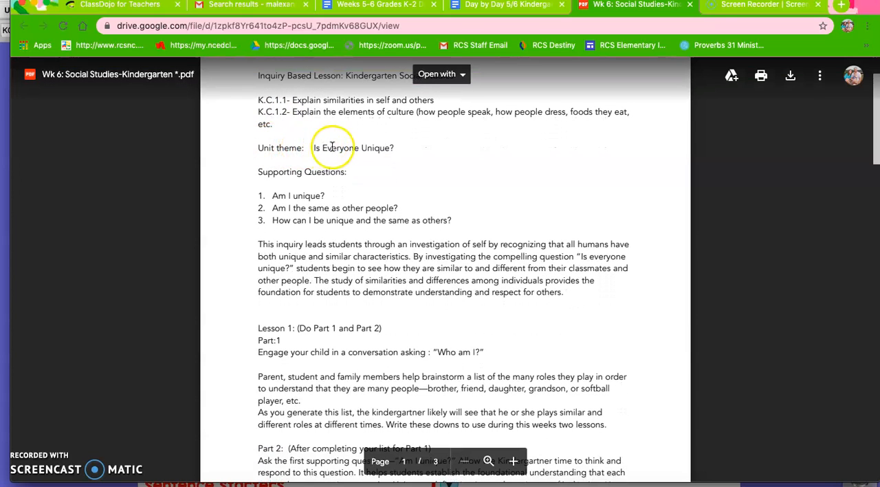
scroll(down, 3)
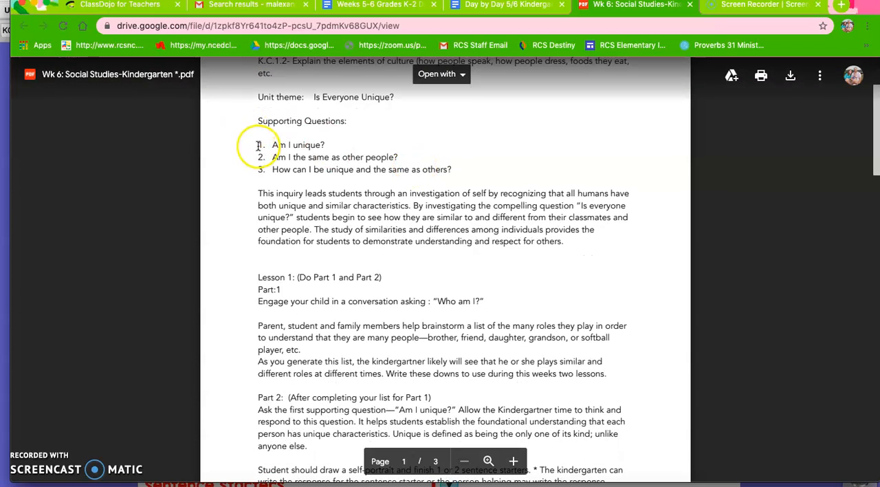
scroll(down, 3)
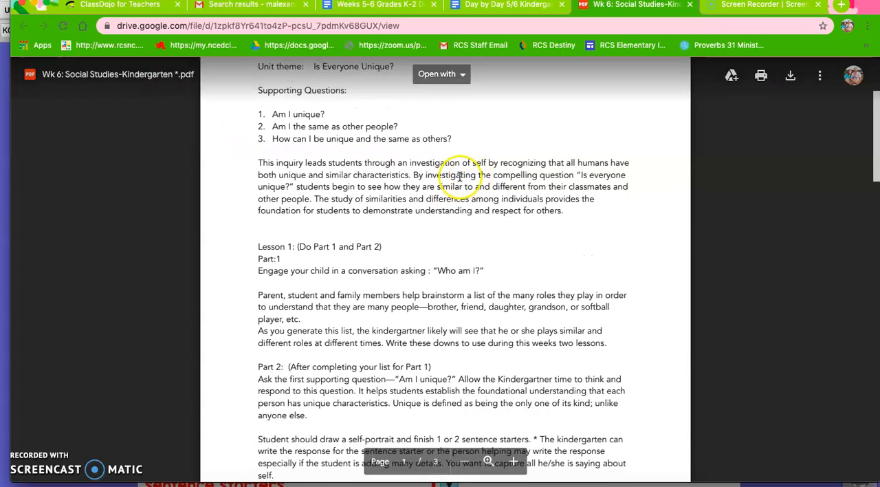
mouse_move(313, 153)
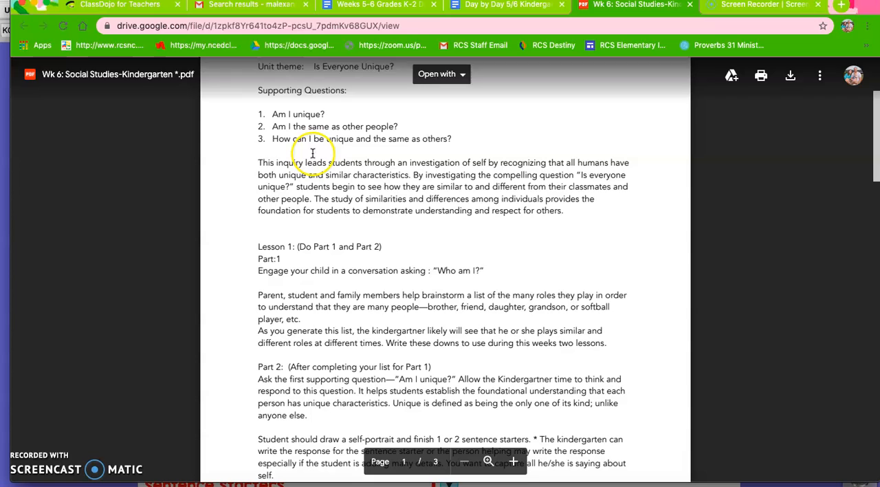
mouse_move(602, 208)
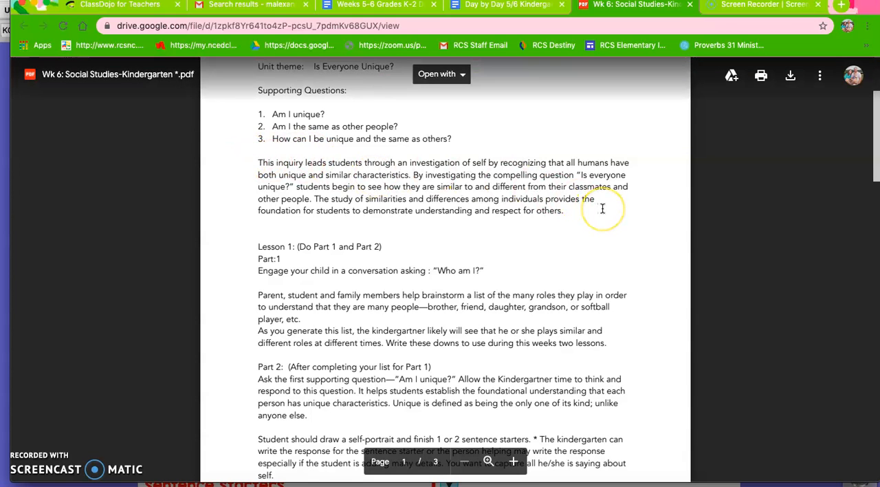
scroll(down, 3)
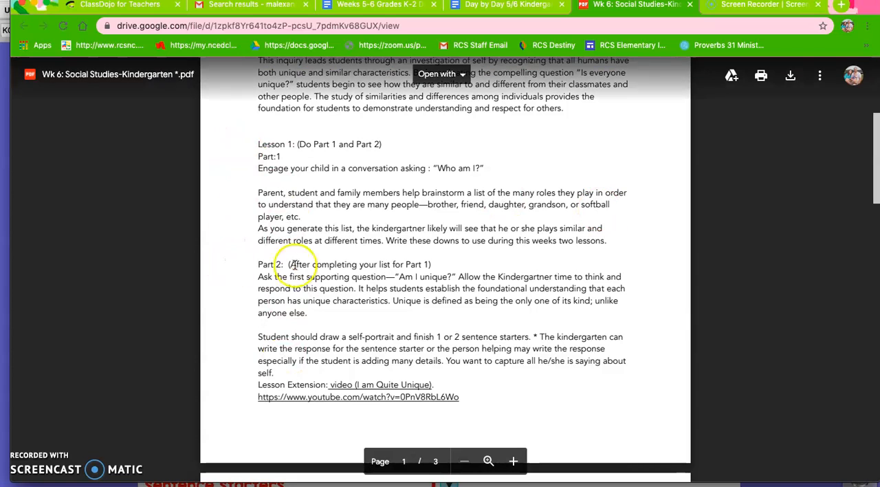
mouse_move(294, 165)
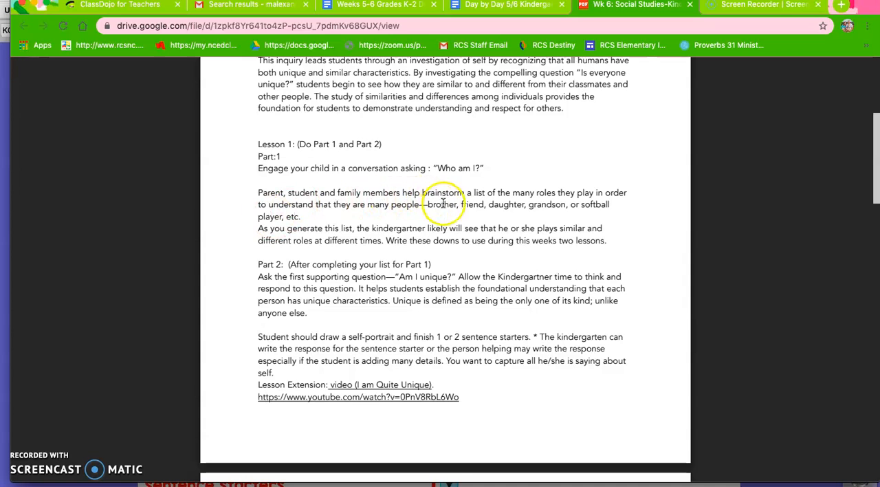
mouse_move(563, 203)
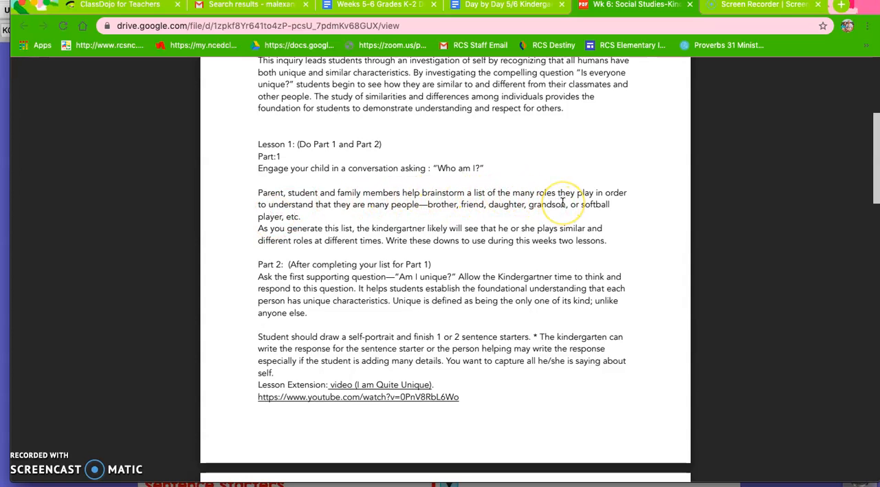
scroll(down, 3)
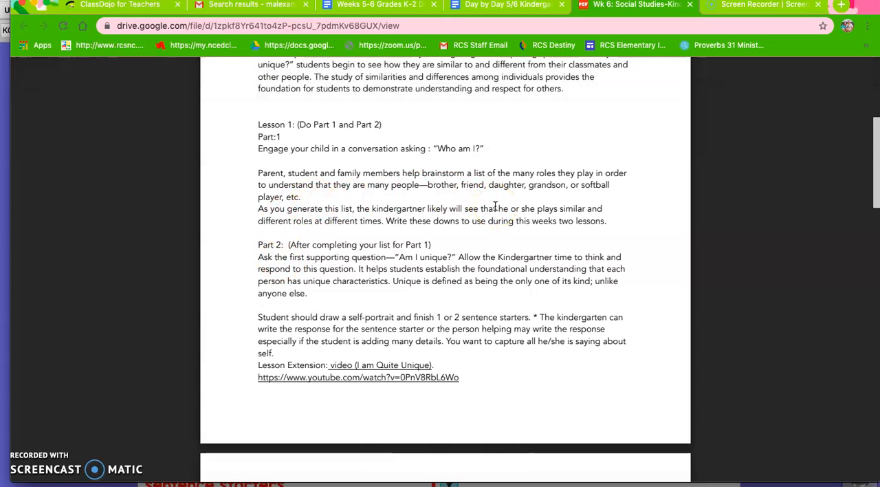
scroll(down, 3)
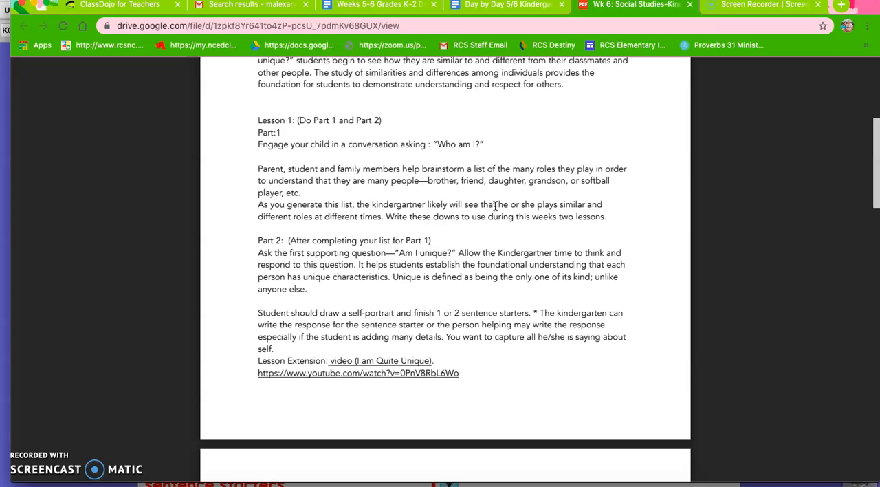
scroll(down, 3)
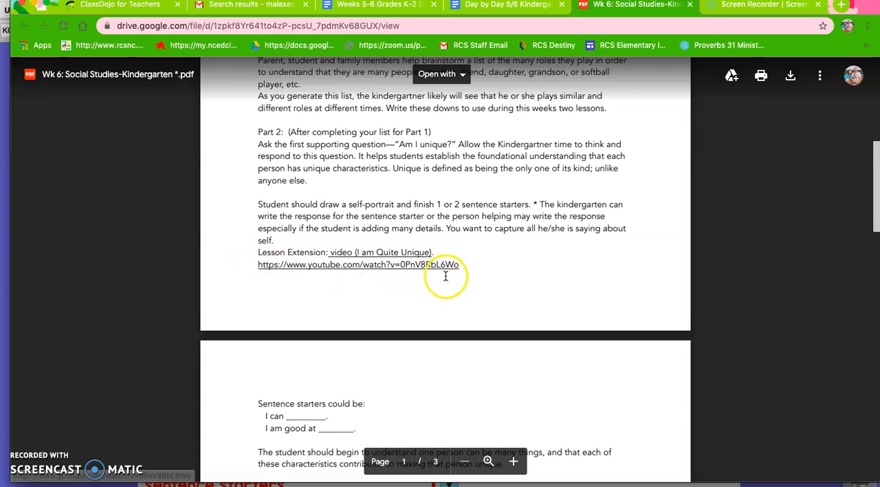
scroll(down, 3)
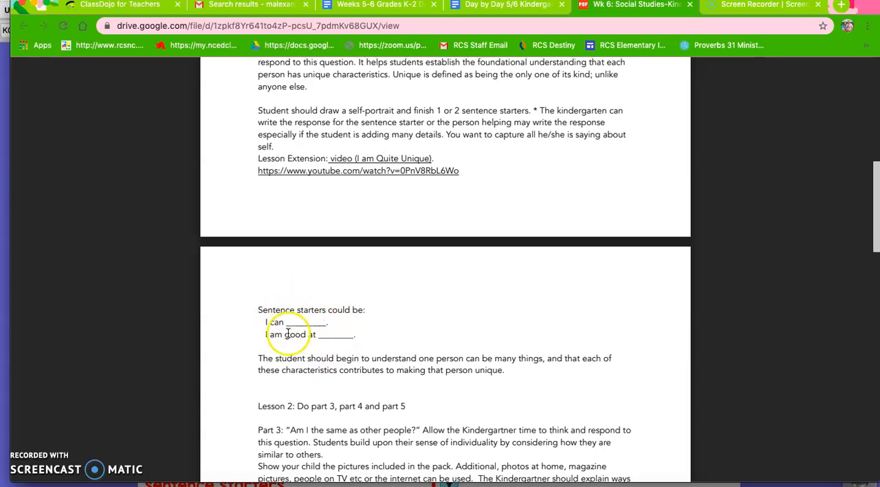
mouse_move(617, 273)
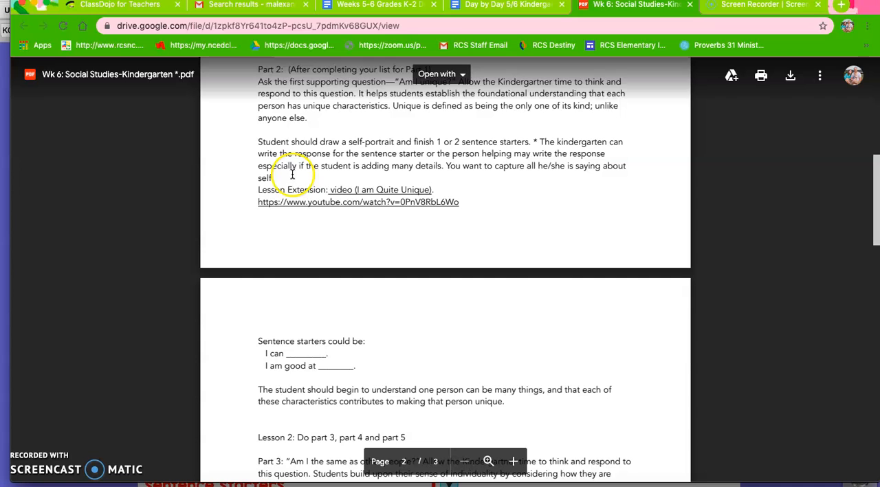
mouse_move(356, 280)
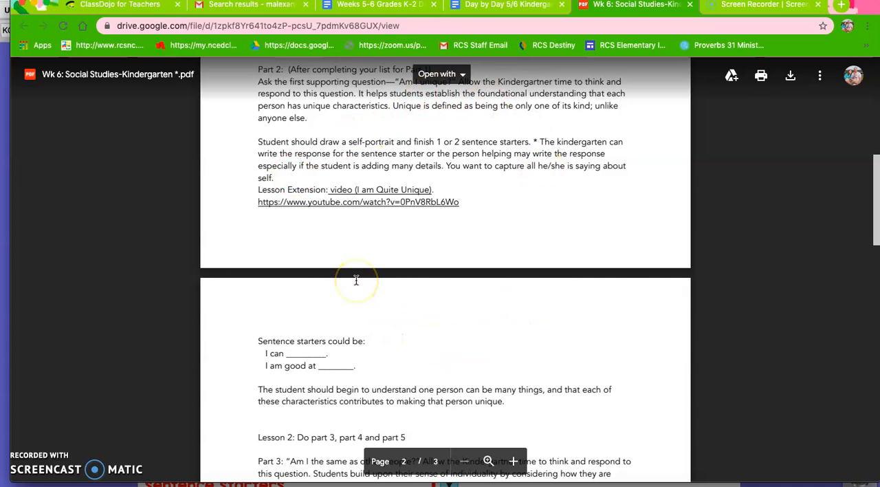